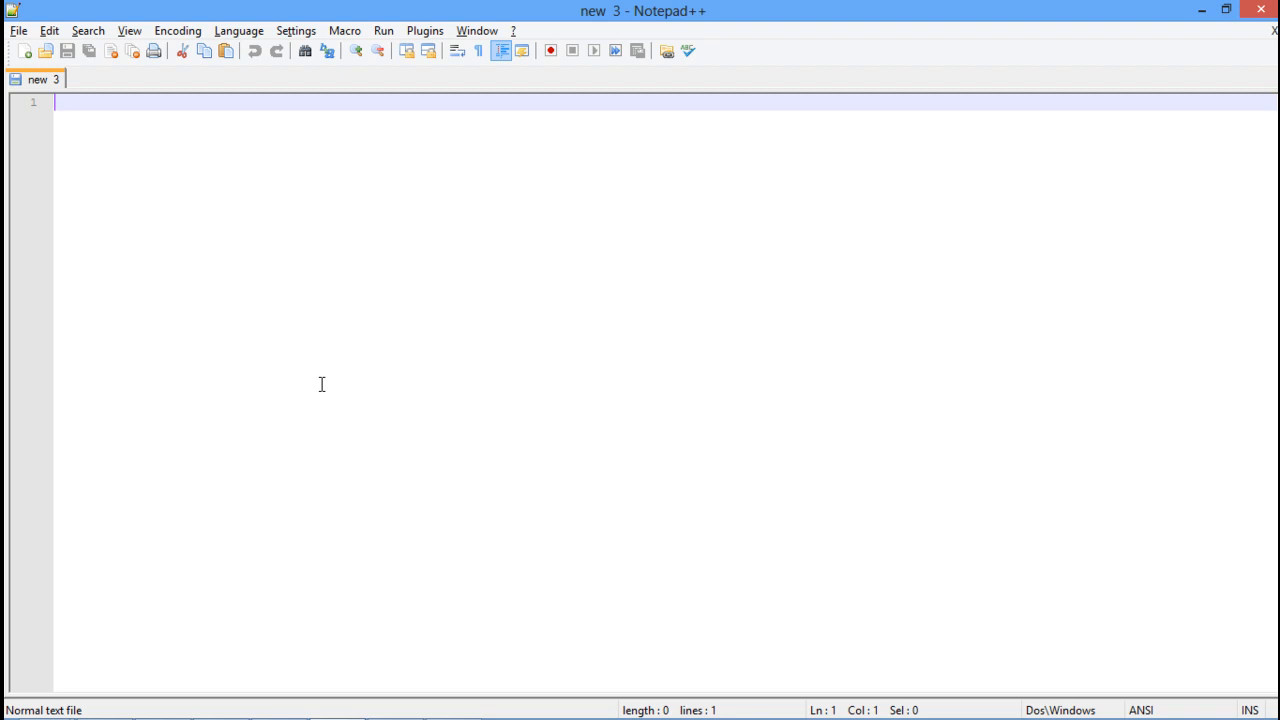
Write <?php, echo realpath('/windows/system32'); and ?> on three lines
text(<)
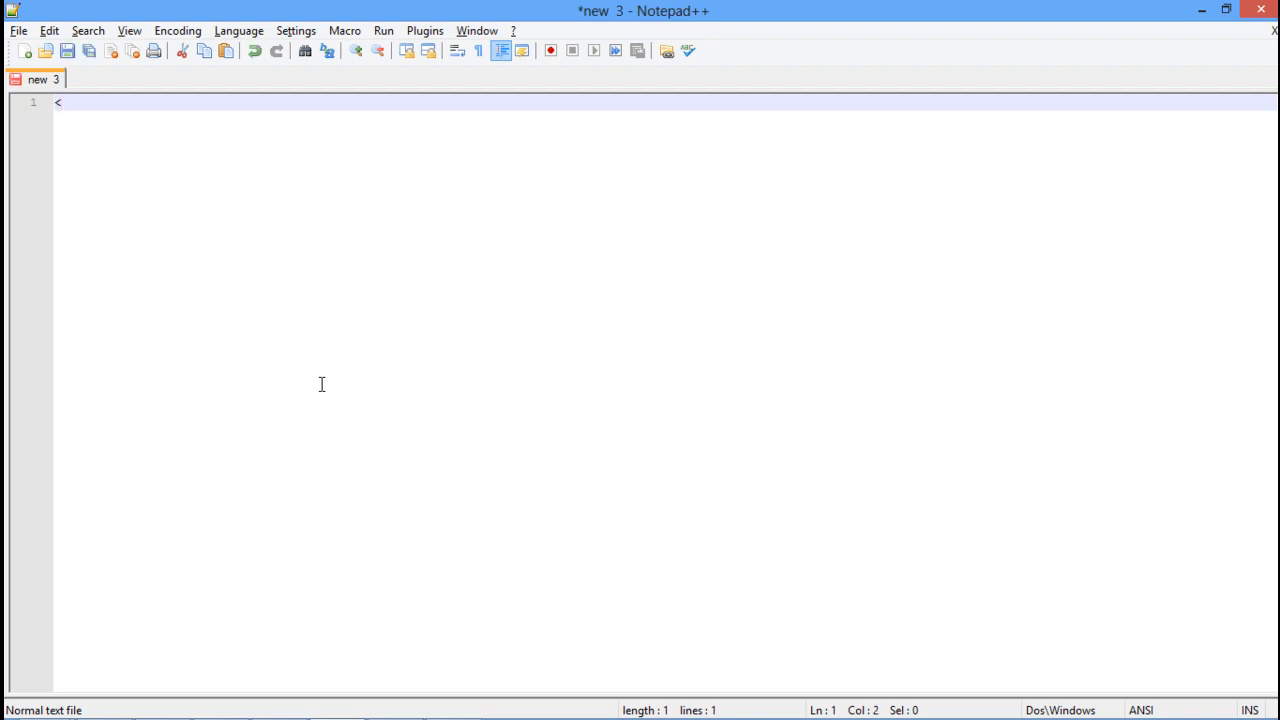
text(?php)
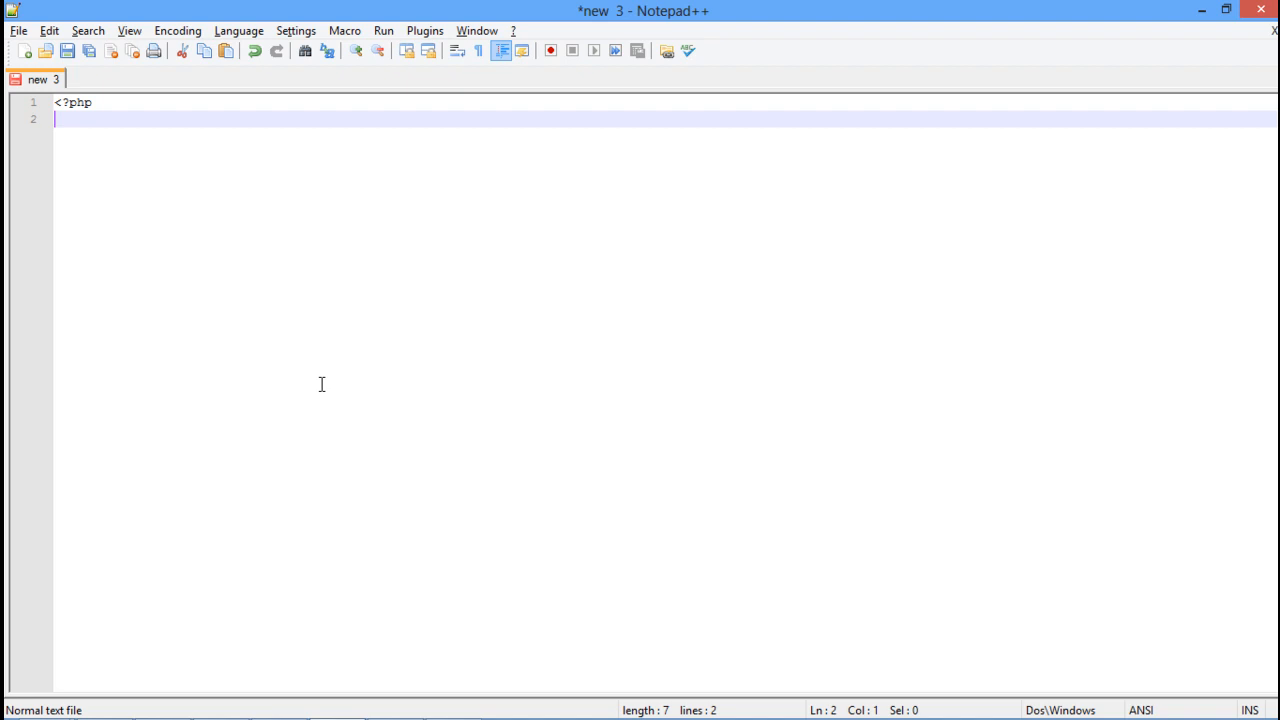
text(echo realpath)
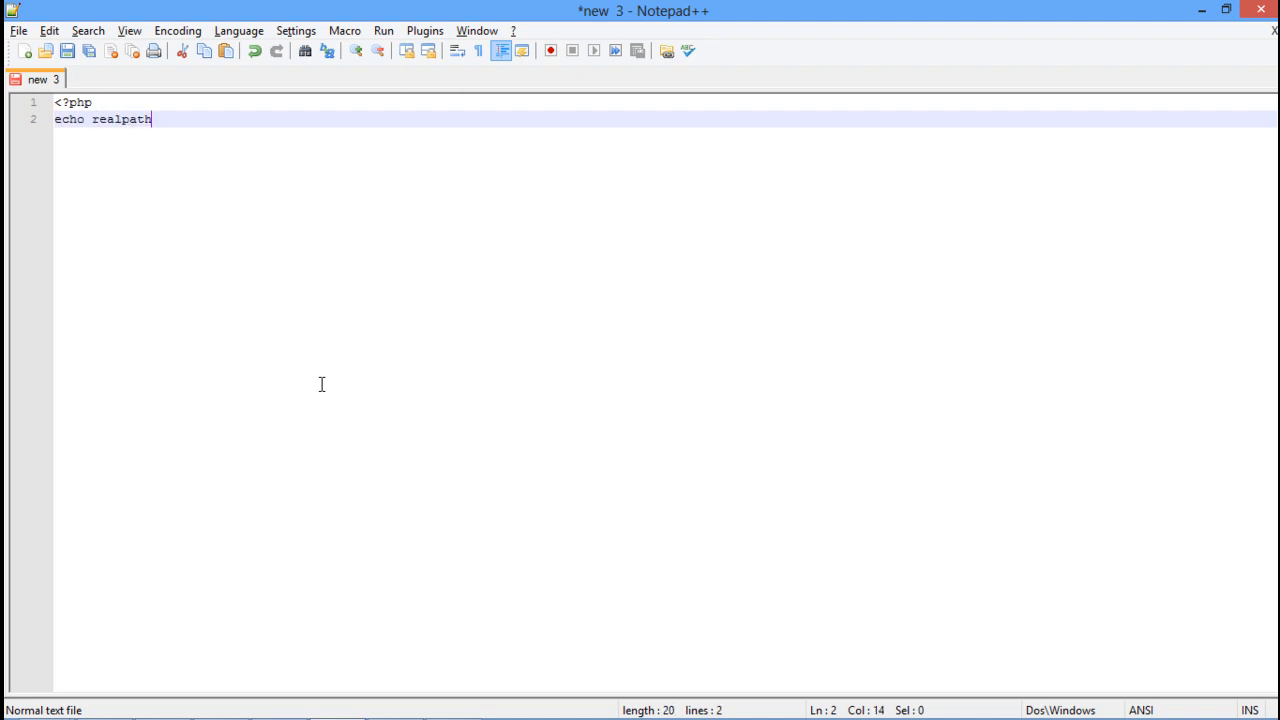
text(())
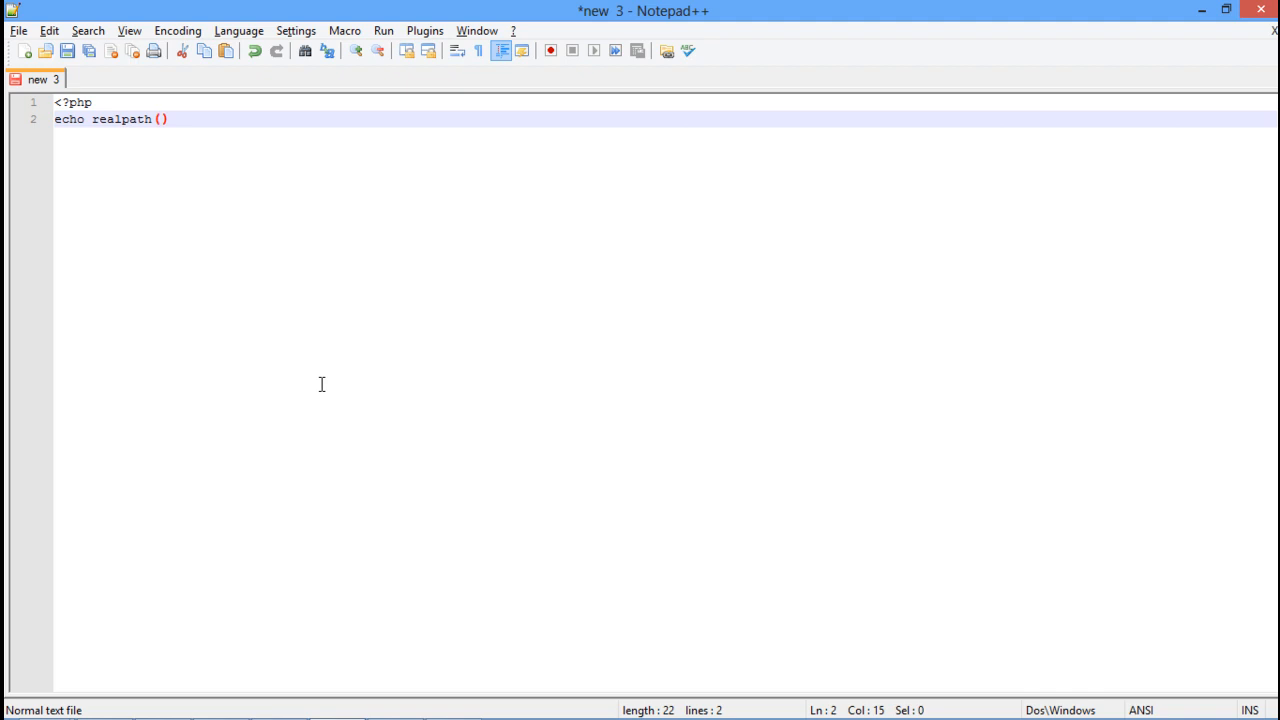
text('/windo')
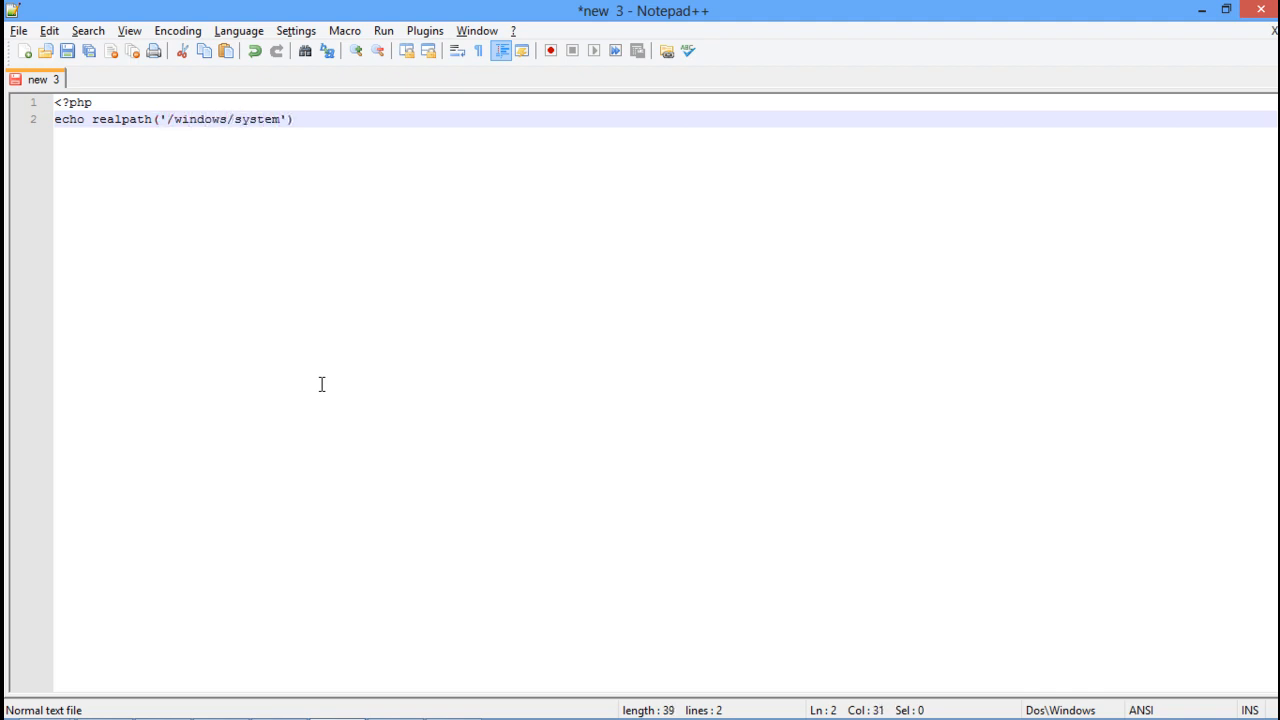
text(32)
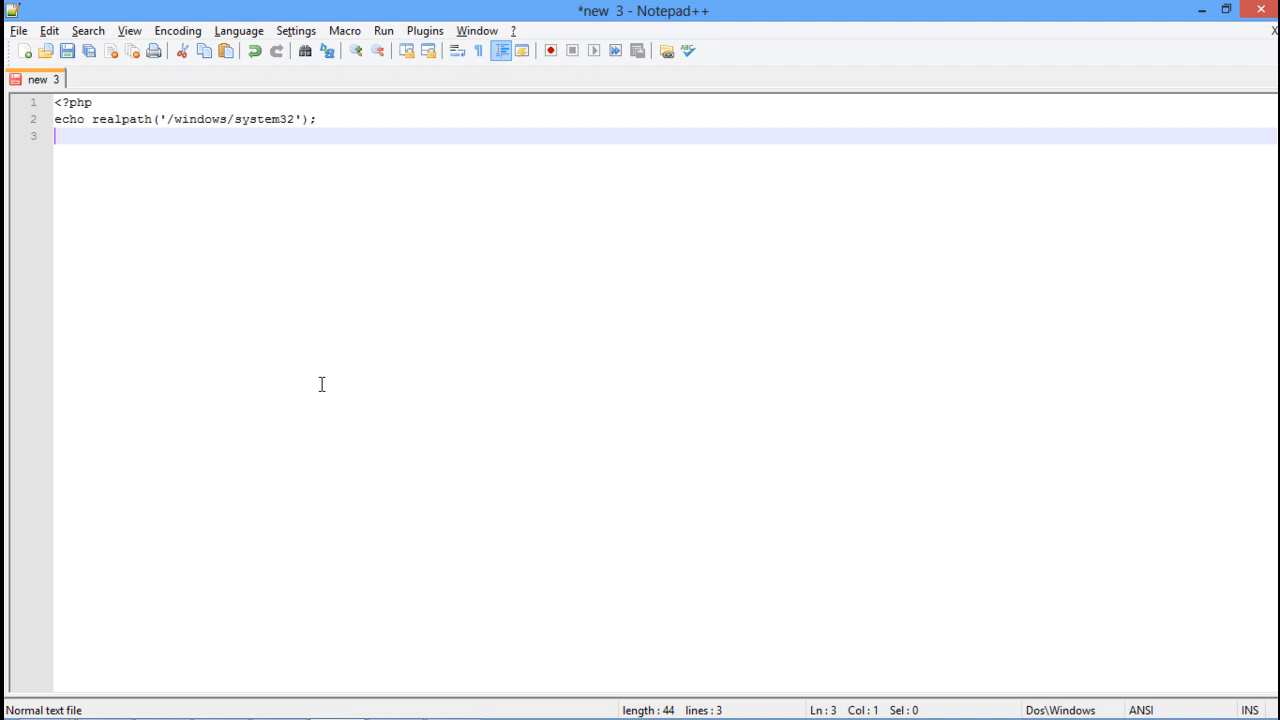
text(?)
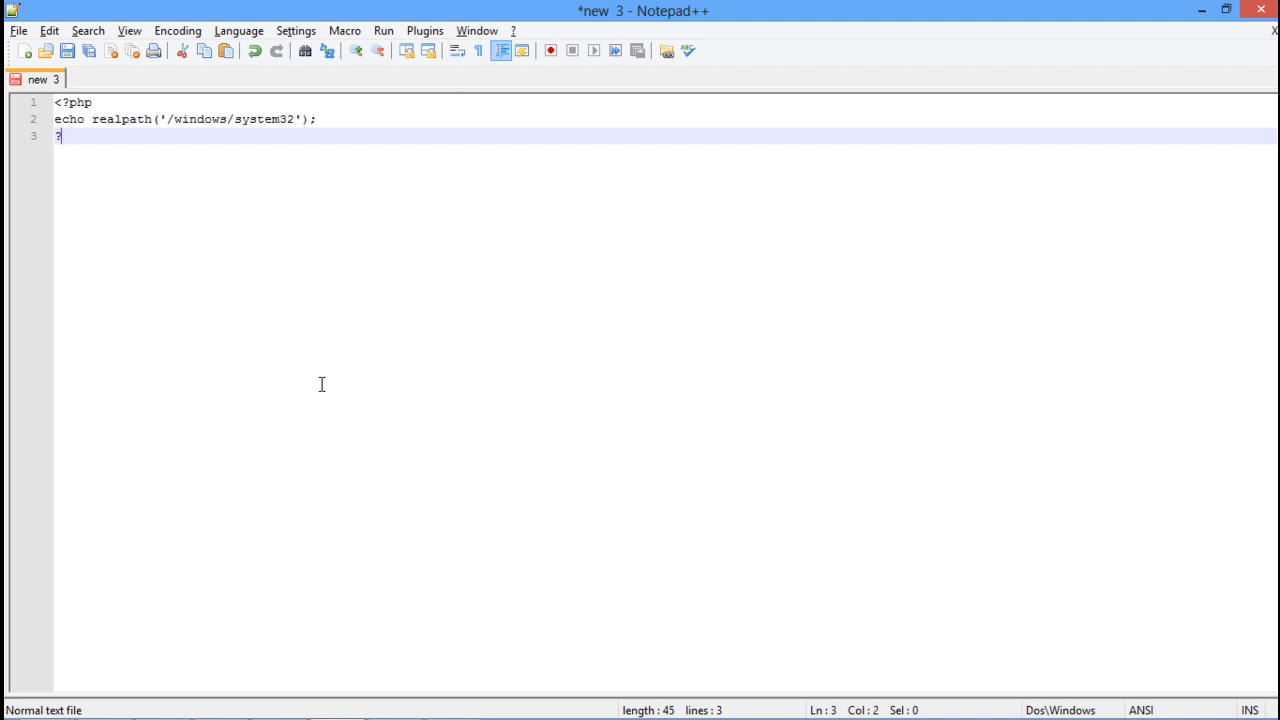
text(>)
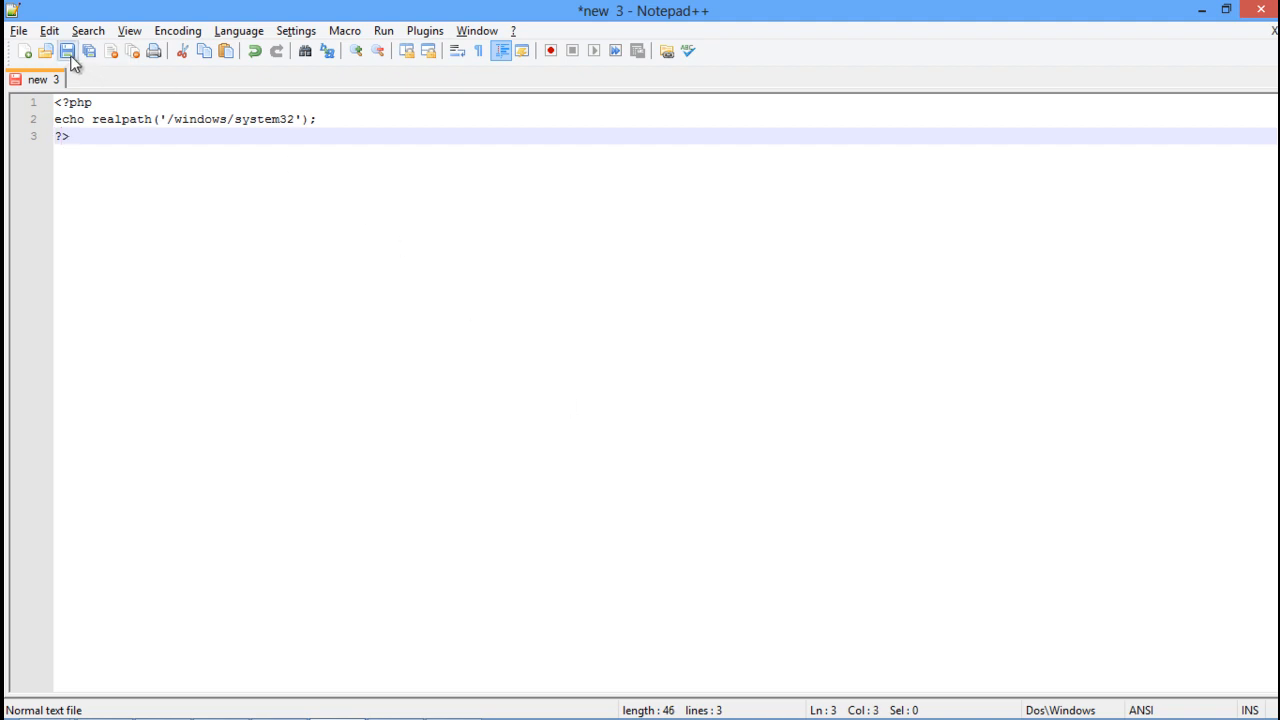
Save the script as a PHP Hypertext Preprocessor file named realpath in the www folder
click(68, 52)
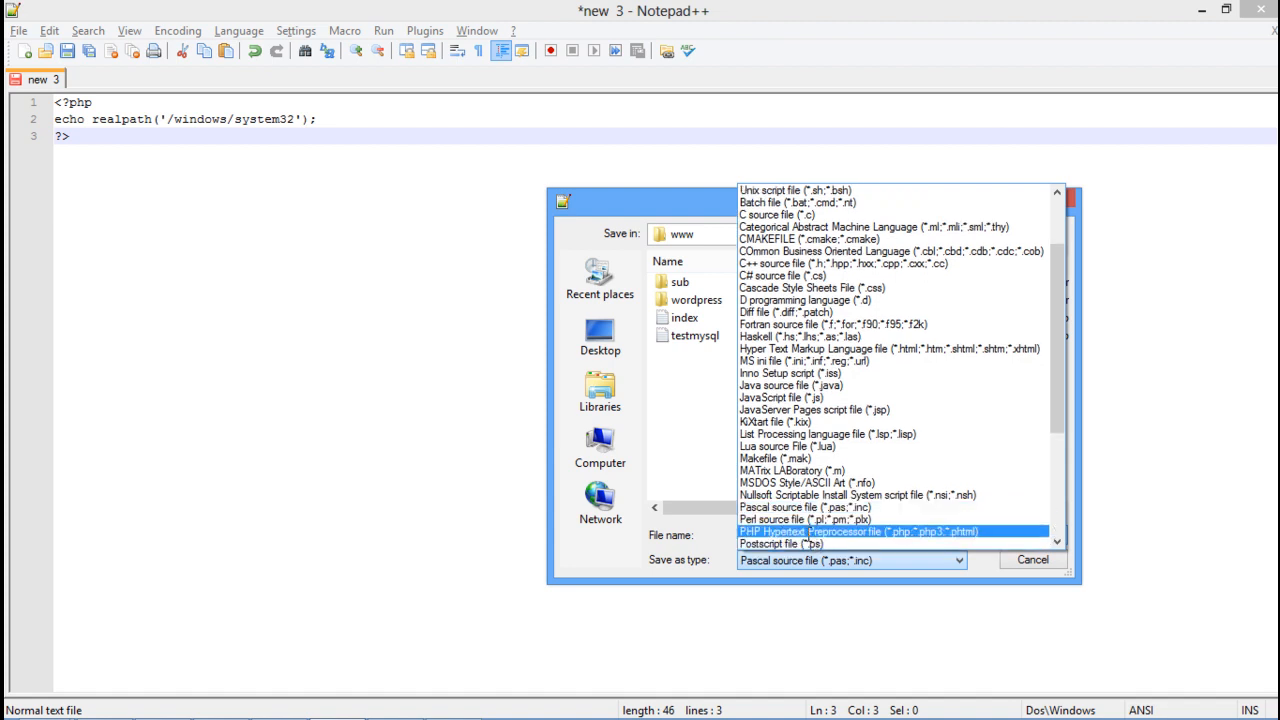
click(850, 532)
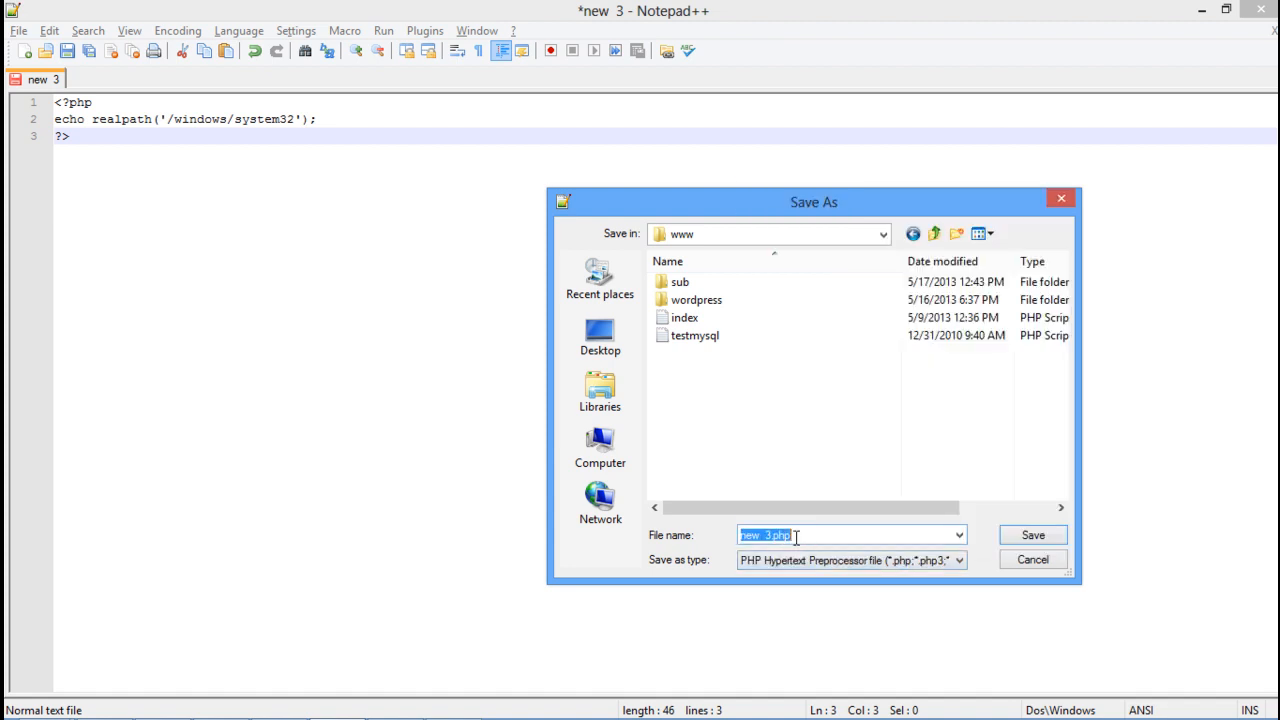
text(realpath)
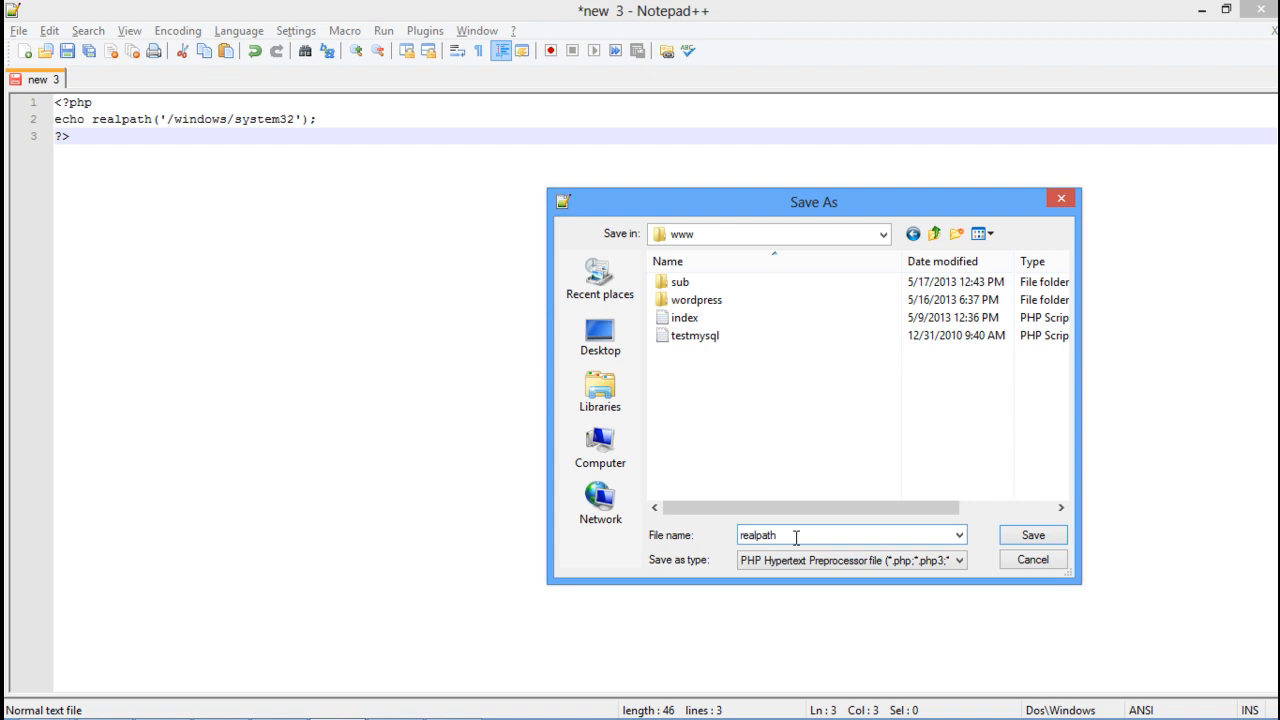